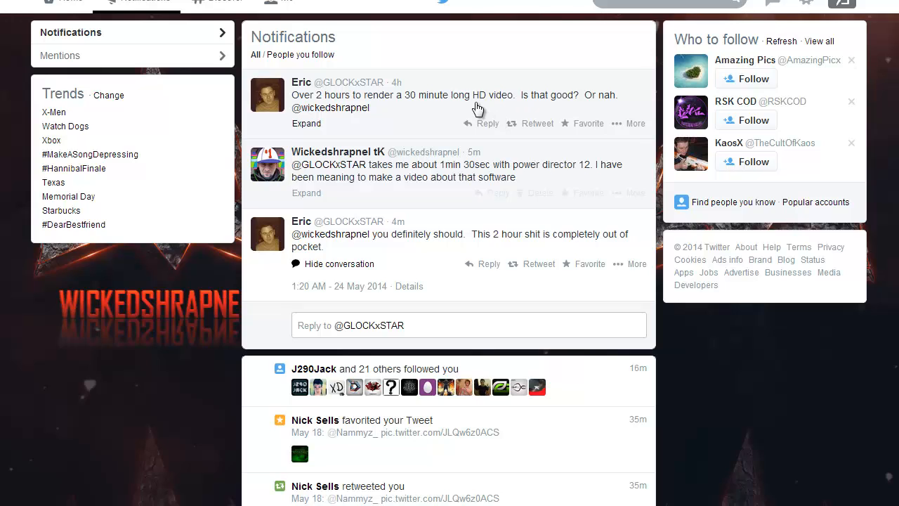
mouse_move(385, 115)
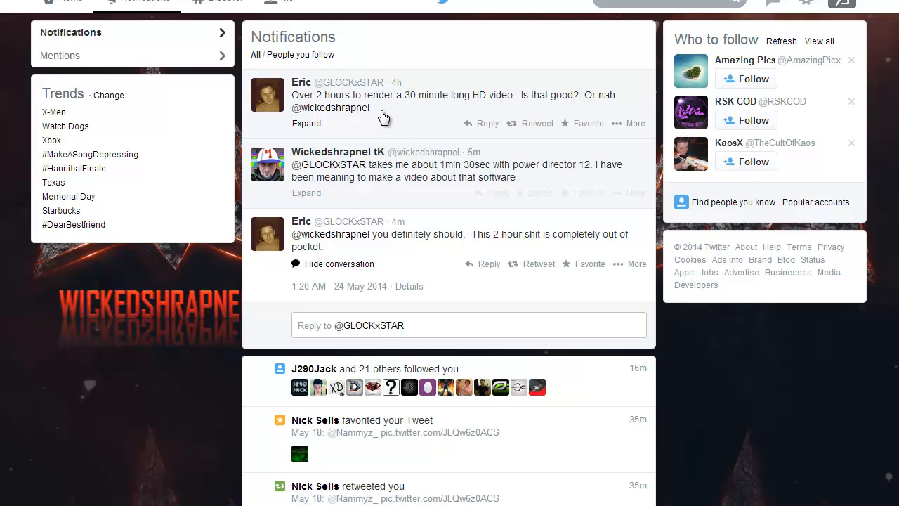
mouse_move(412, 118)
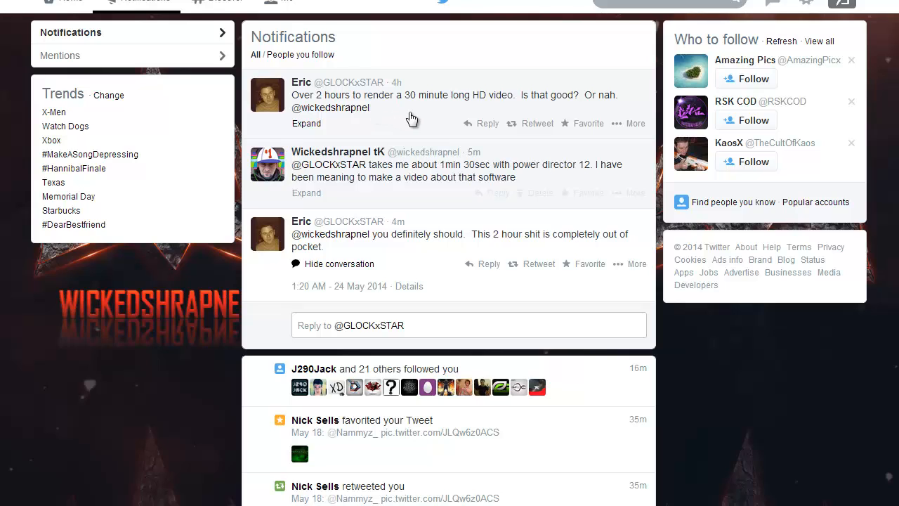
mouse_move(589, 111)
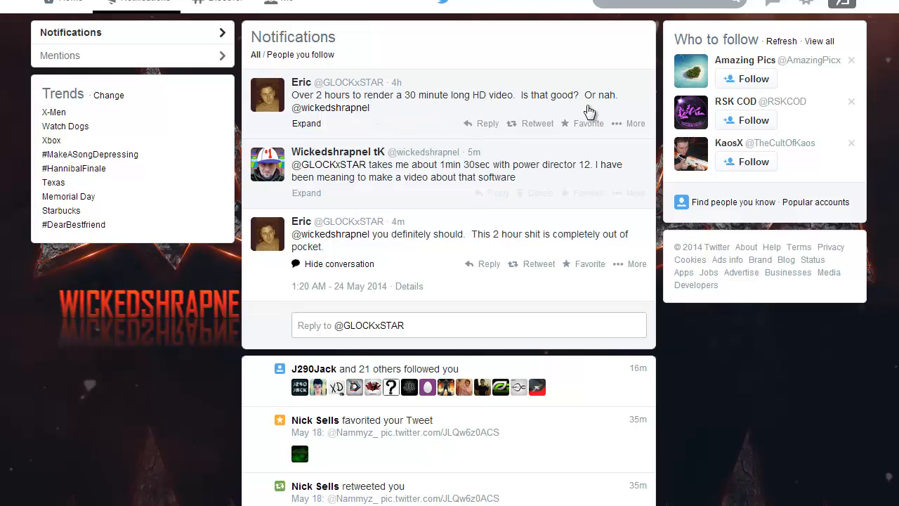
mouse_move(537, 141)
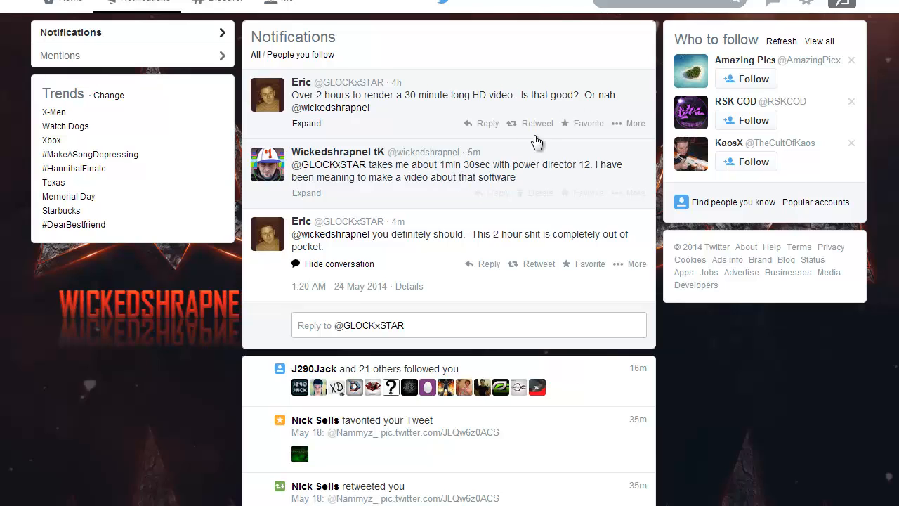
mouse_move(612, 174)
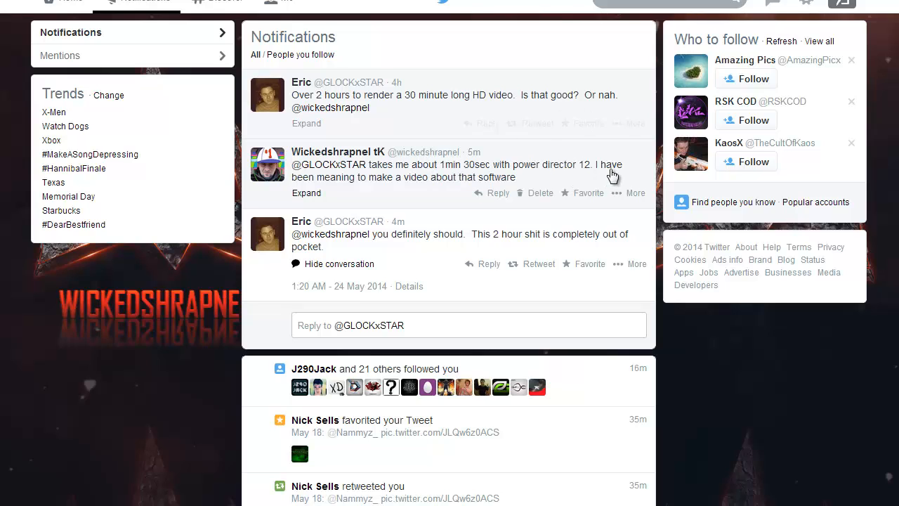
mouse_move(464, 241)
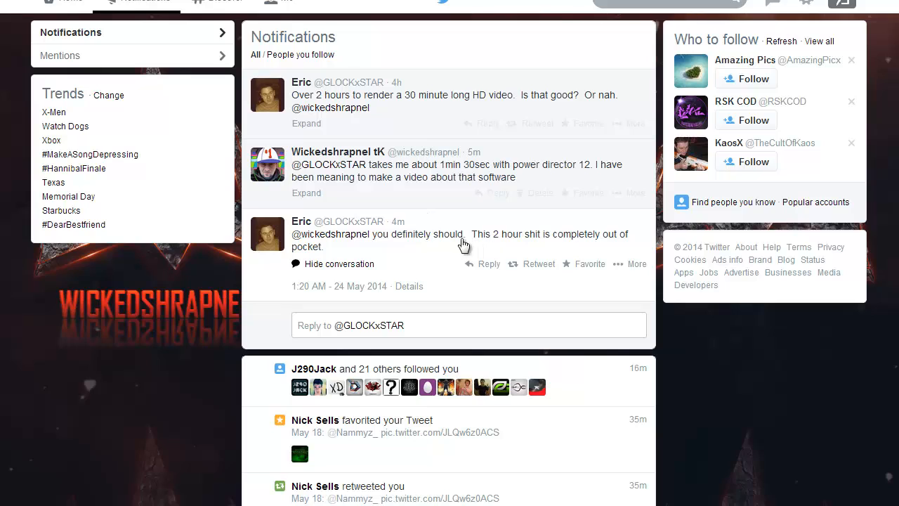
mouse_move(495, 256)
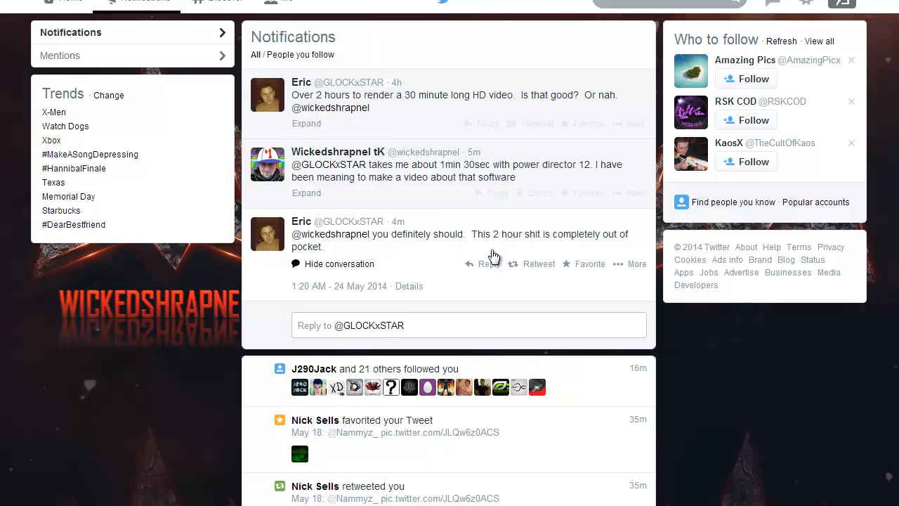
mouse_move(465, 269)
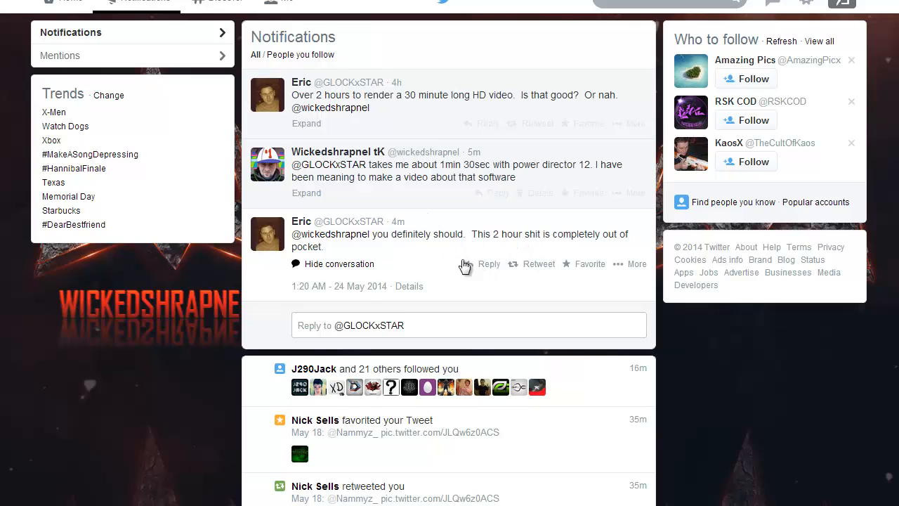
mouse_move(141, 20)
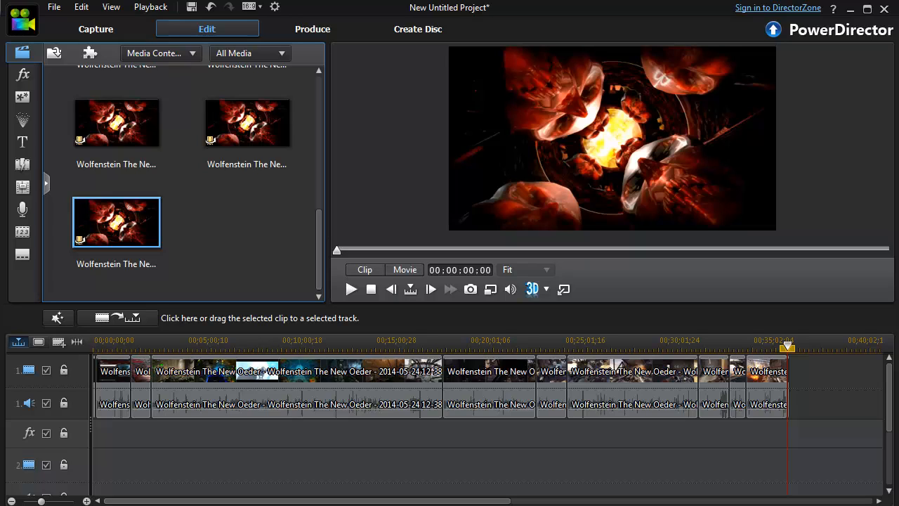
mouse_move(798, 270)
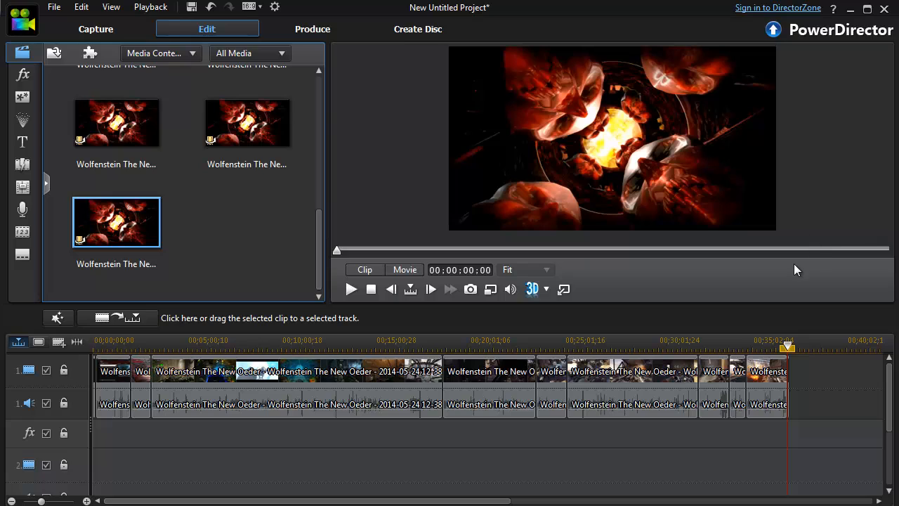
mouse_move(794, 343)
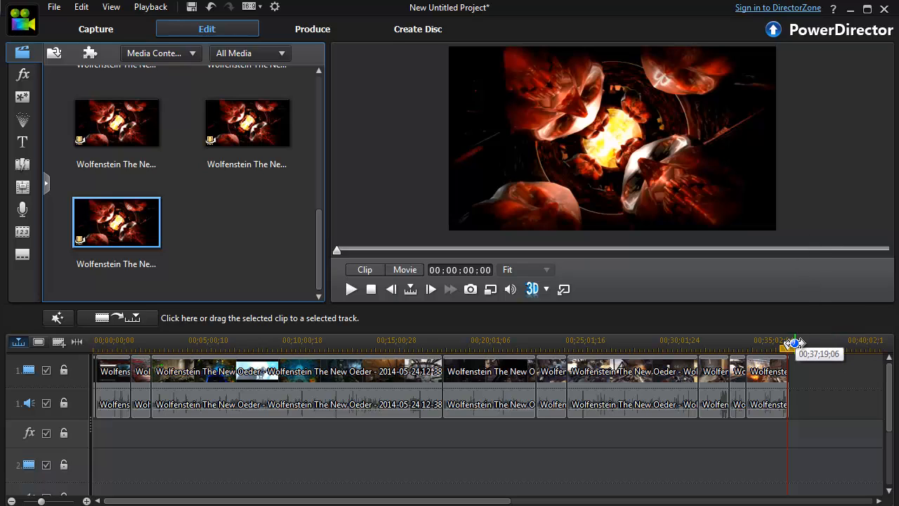
mouse_move(789, 344)
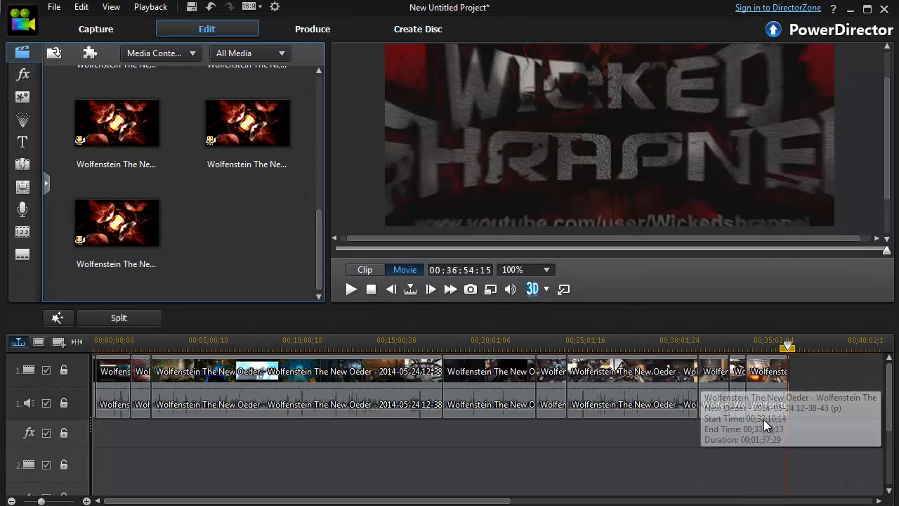
mouse_move(770, 371)
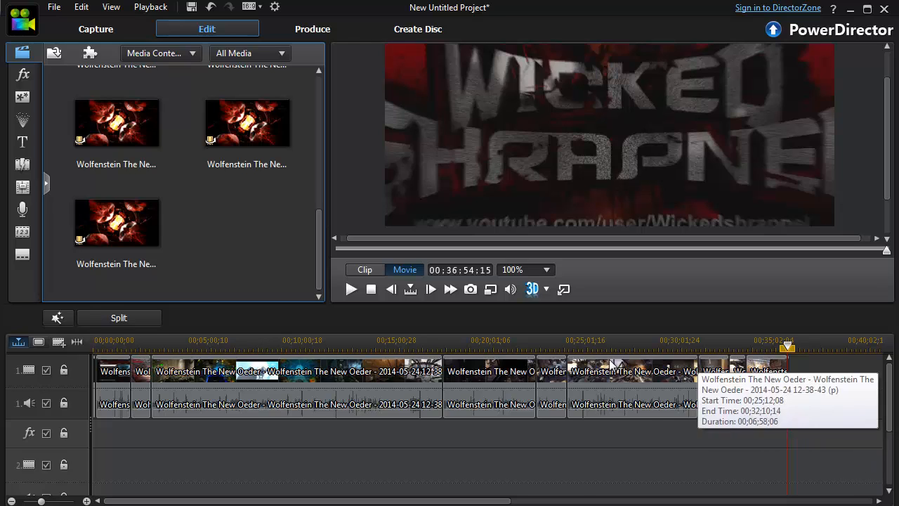
- Enter the Produce stage with MPEG-4 1920x1080/30p (16 Mbps) selected as the output profile
click(247, 124)
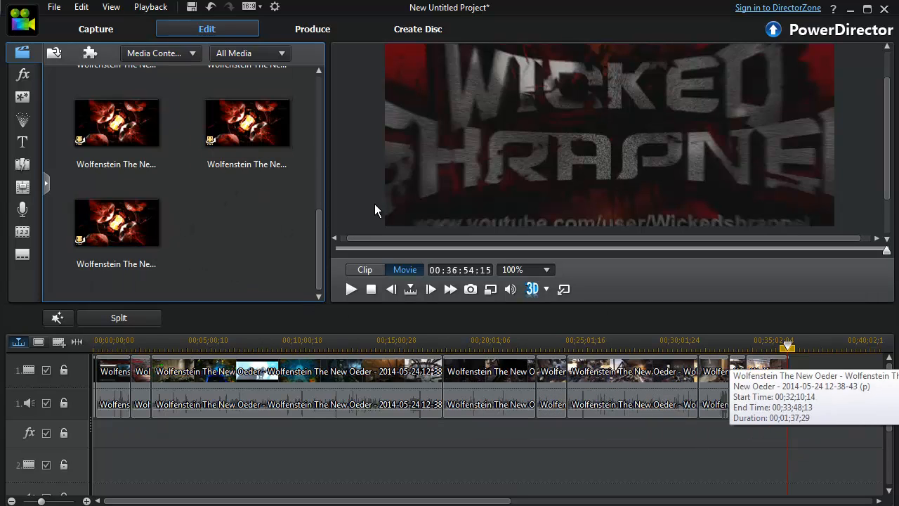
mouse_move(731, 331)
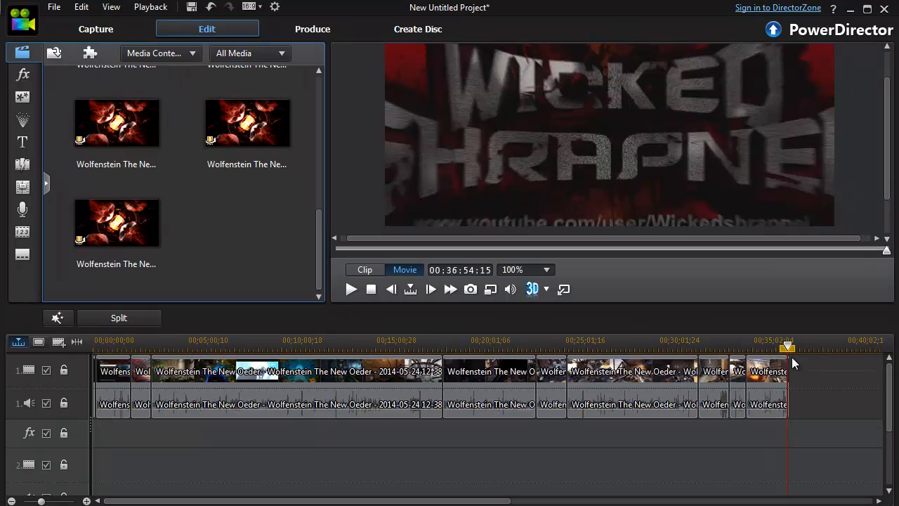
mouse_move(788, 348)
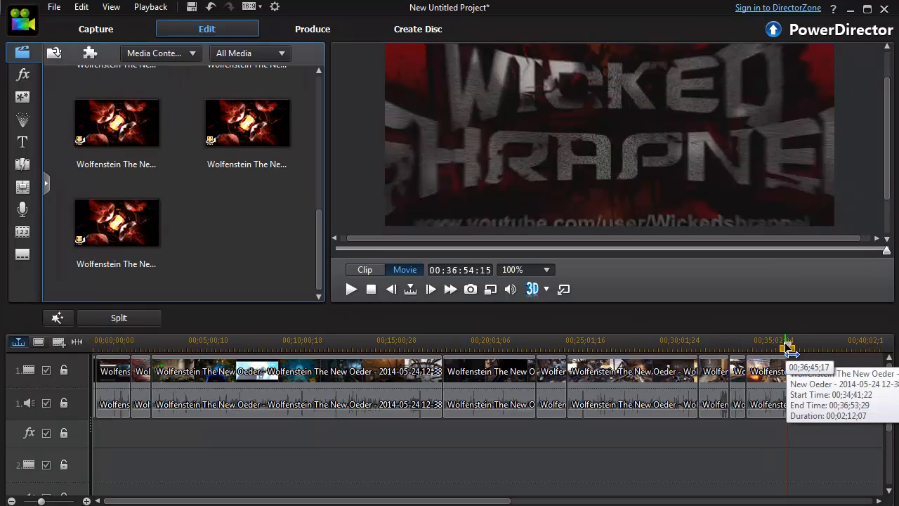
mouse_move(724, 368)
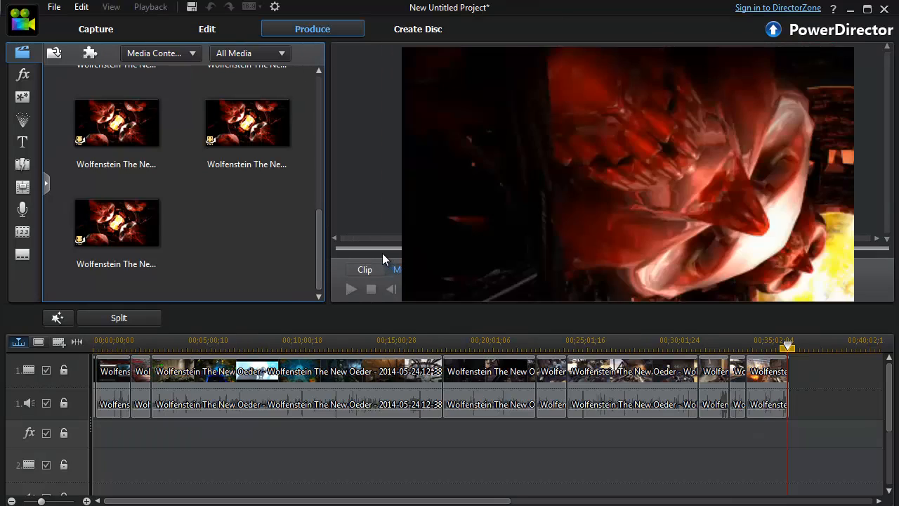
click(312, 28)
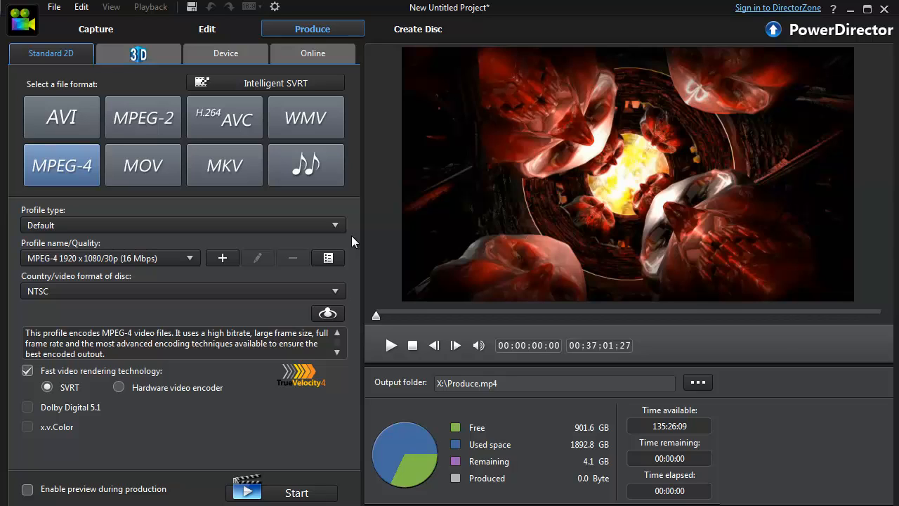
mouse_move(495, 223)
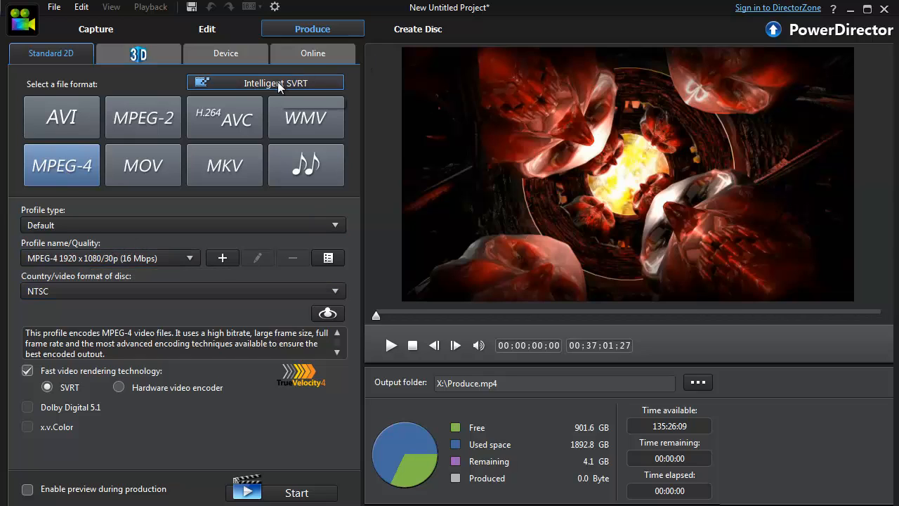
mouse_move(284, 87)
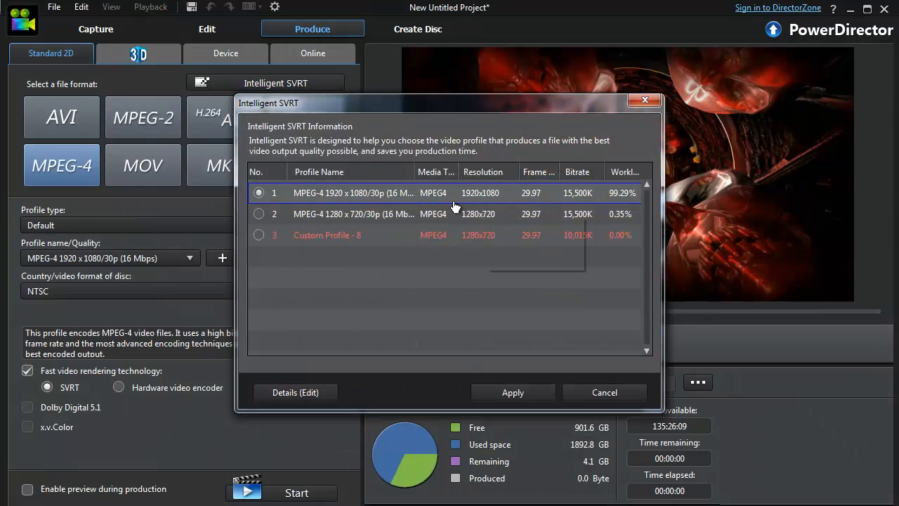
mouse_move(344, 199)
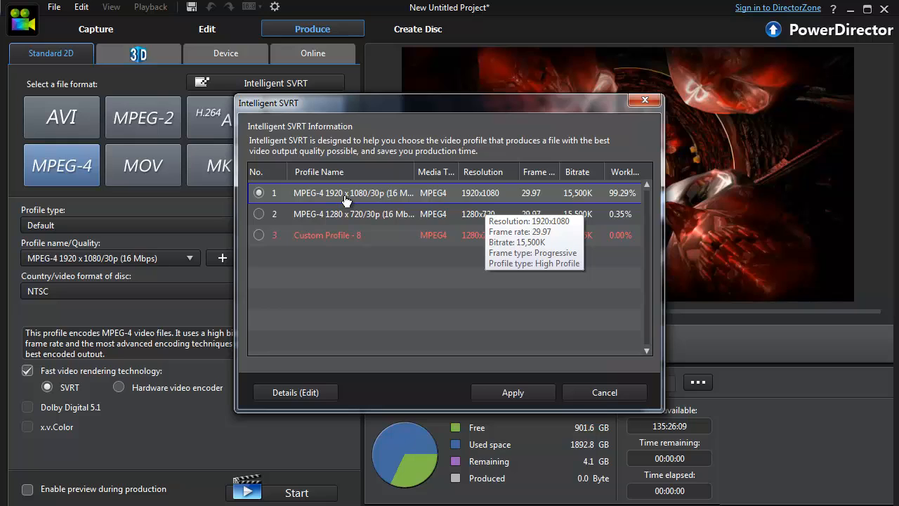
mouse_move(611, 189)
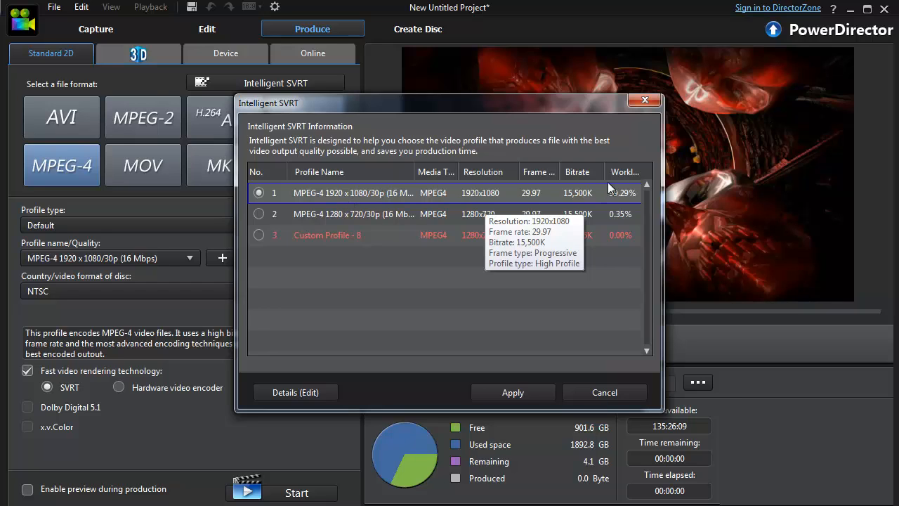
mouse_move(621, 201)
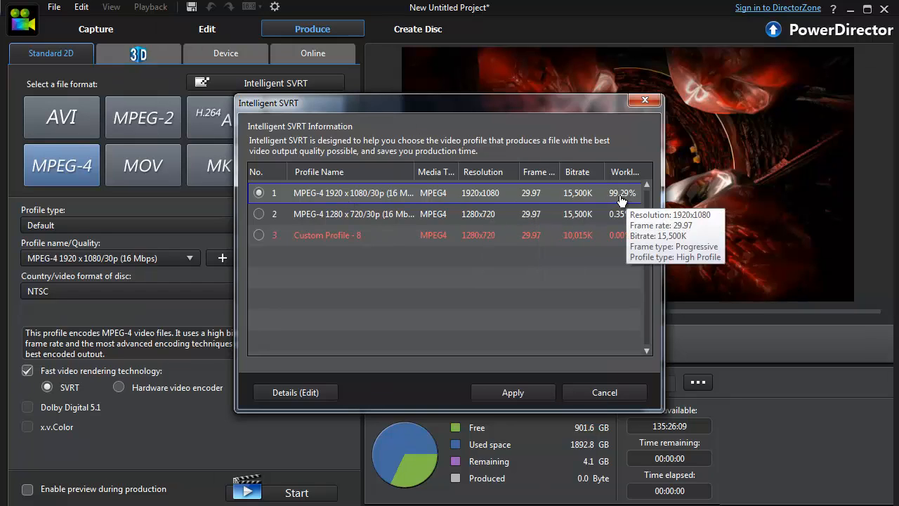
mouse_move(611, 205)
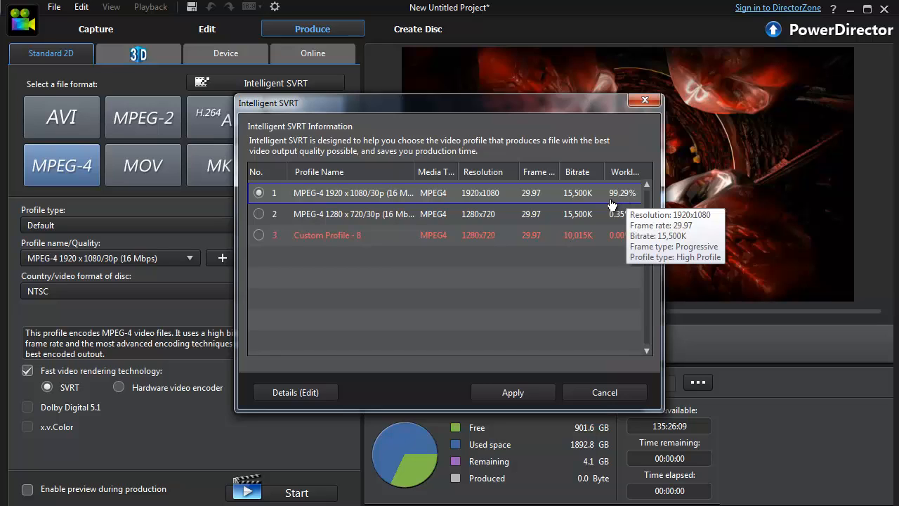
mouse_move(559, 196)
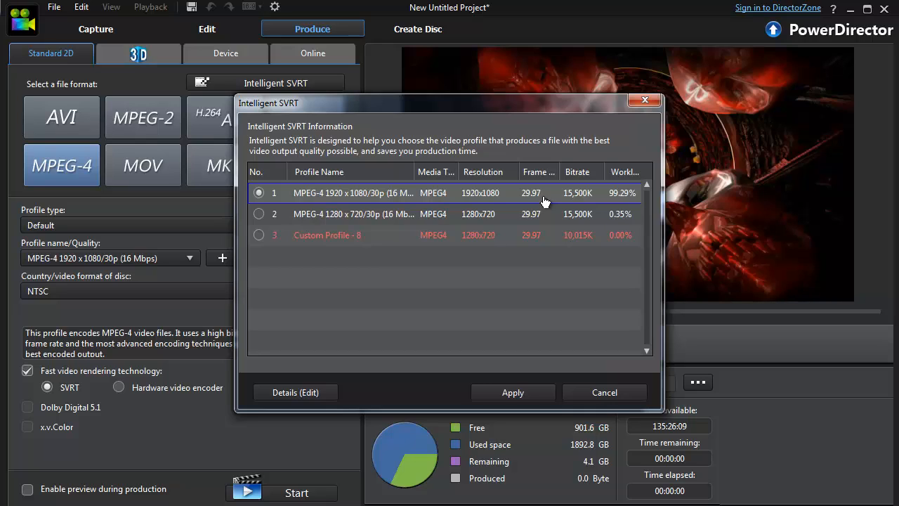
mouse_move(555, 399)
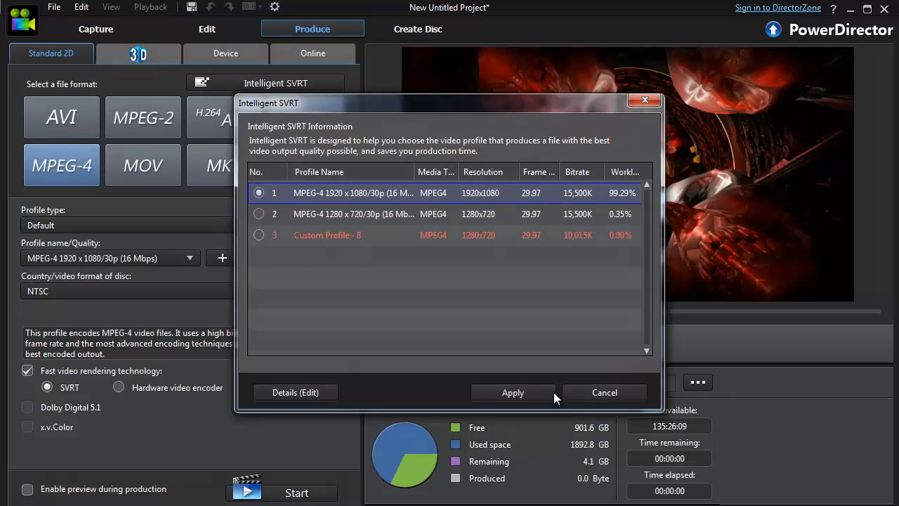
- Apply the Intelligent SVRT recommended MPEG-4 1080p profile for the Produce.mp4 output
click(513, 392)
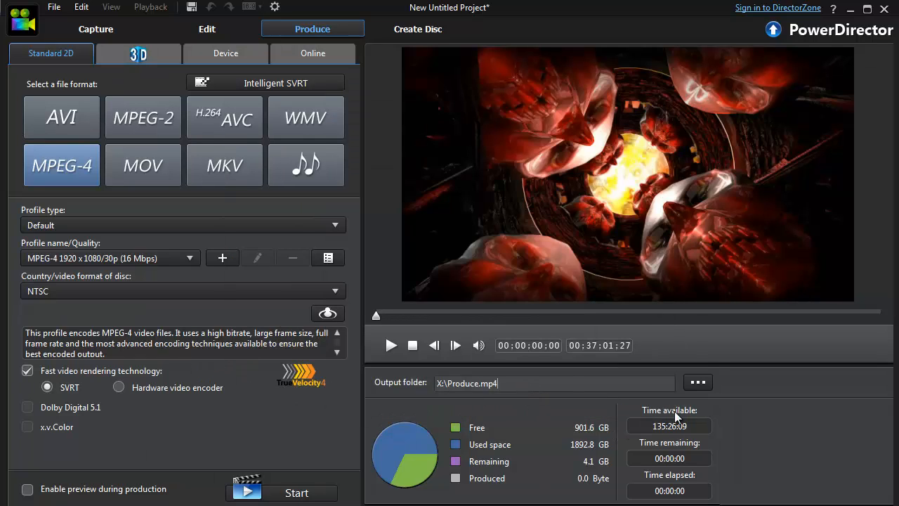
mouse_move(297, 491)
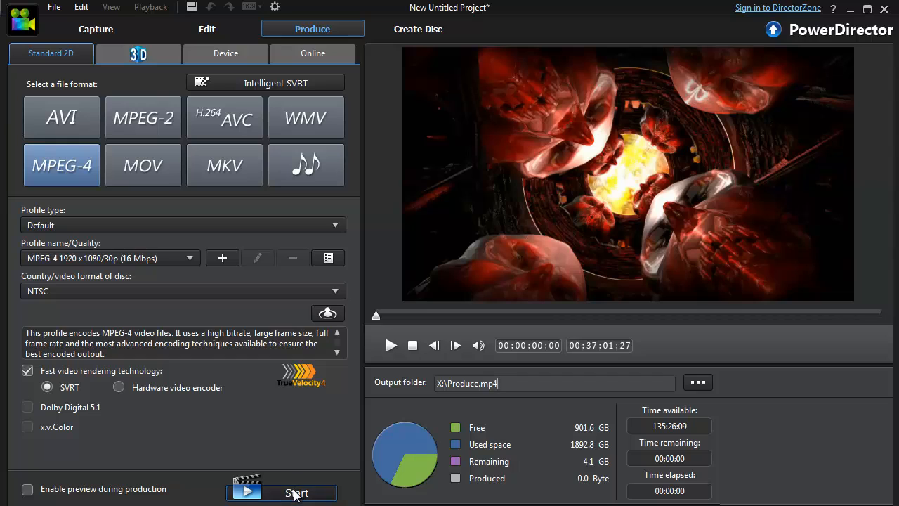
mouse_move(601, 346)
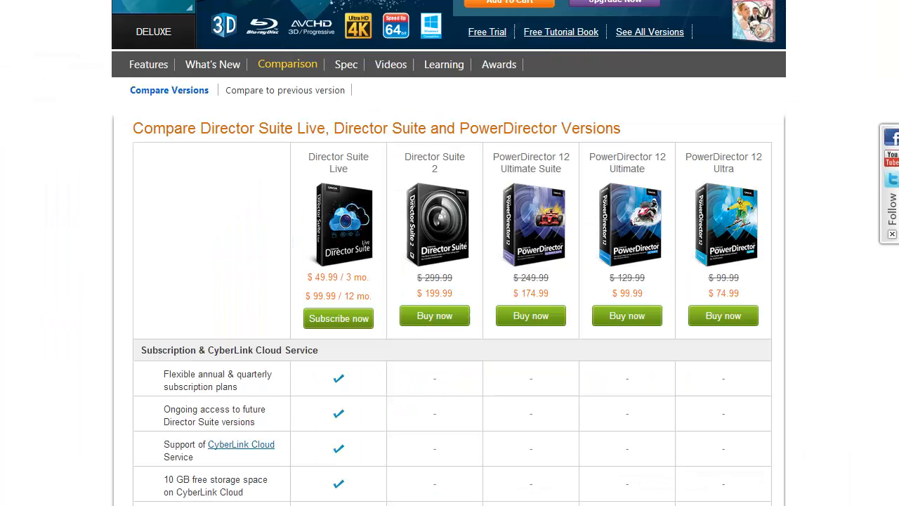
mouse_move(617, 293)
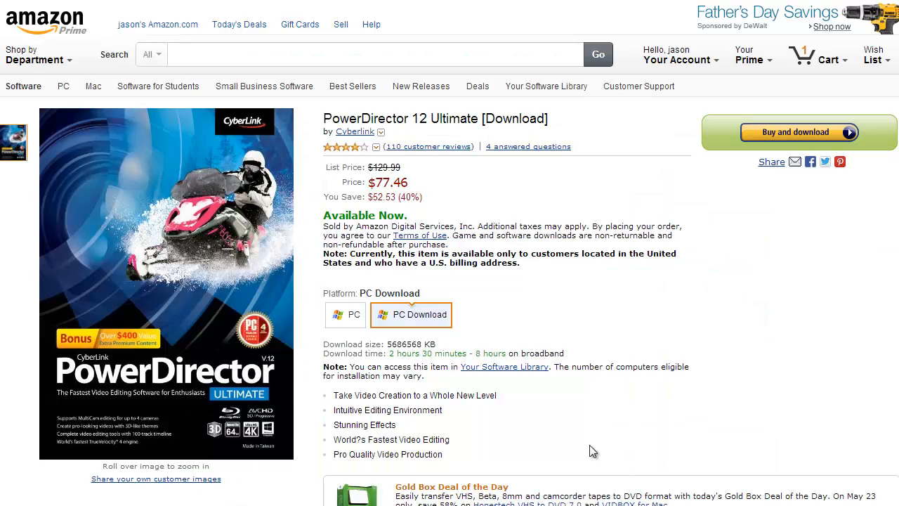
mouse_move(705, 447)
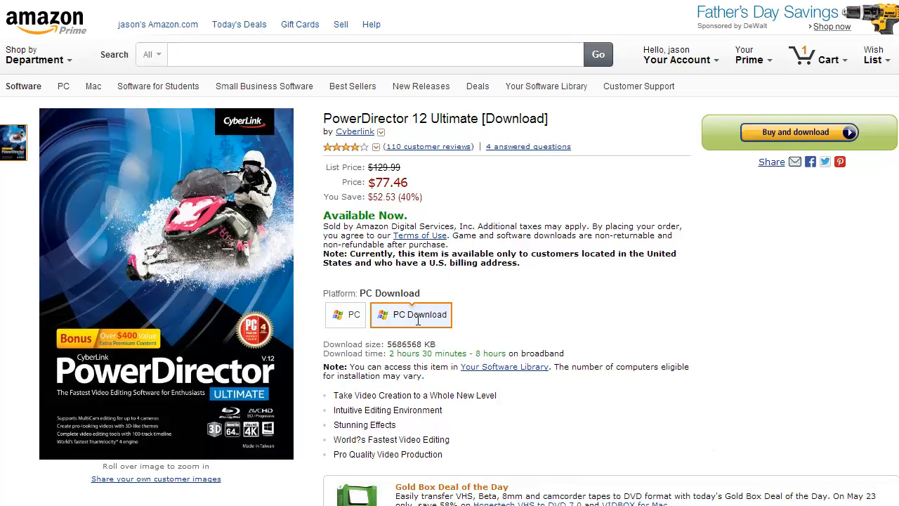
click(346, 315)
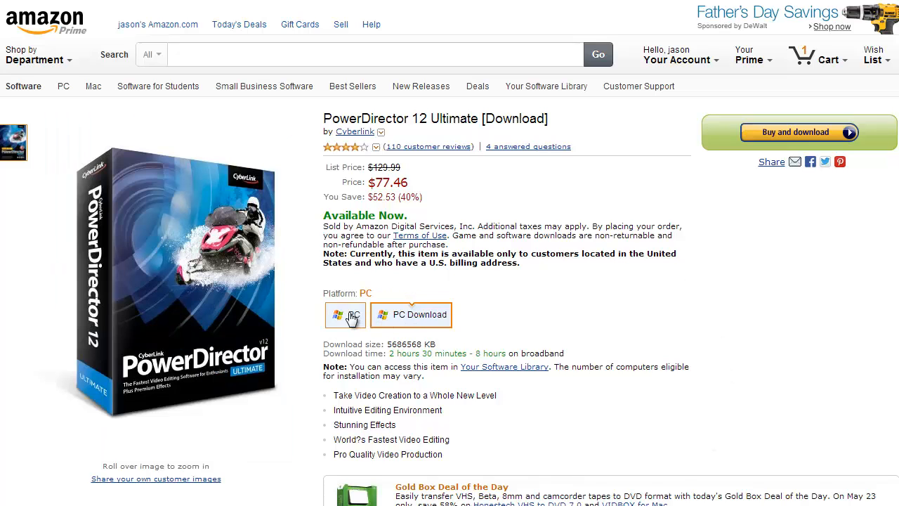
click(345, 315)
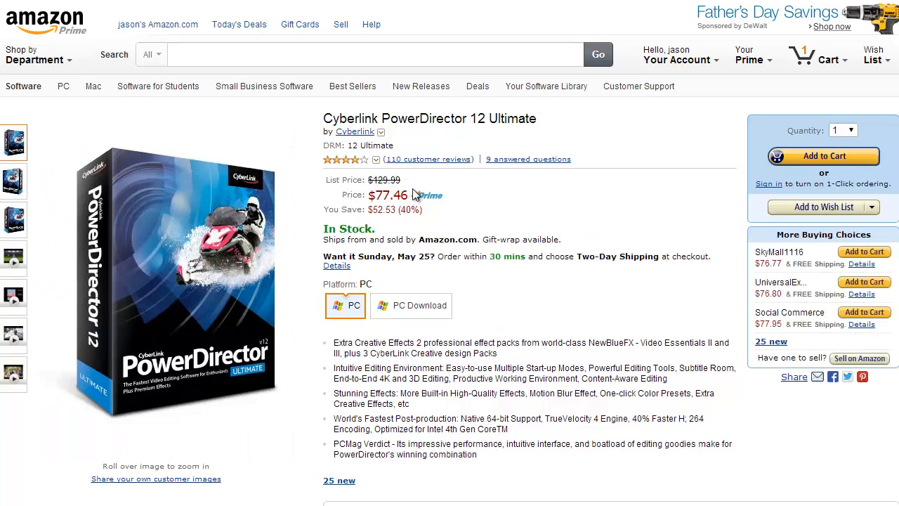
click(410, 306)
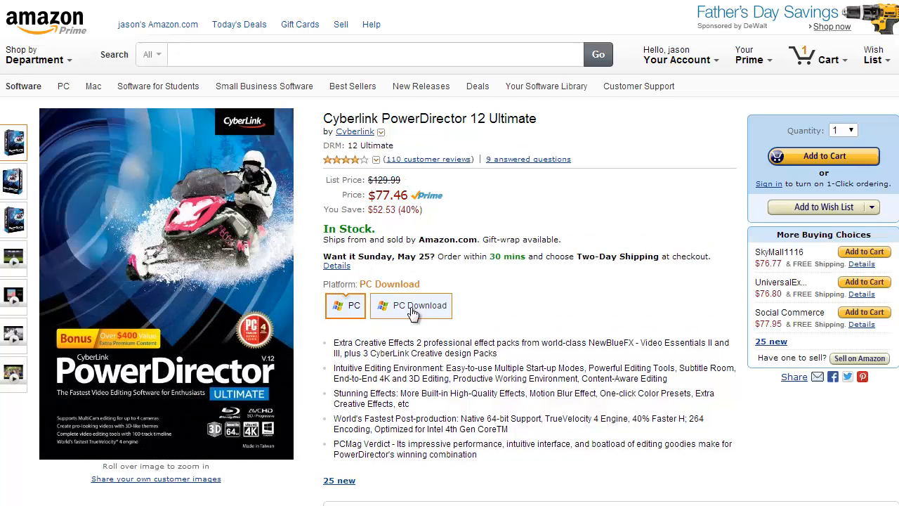
click(410, 305)
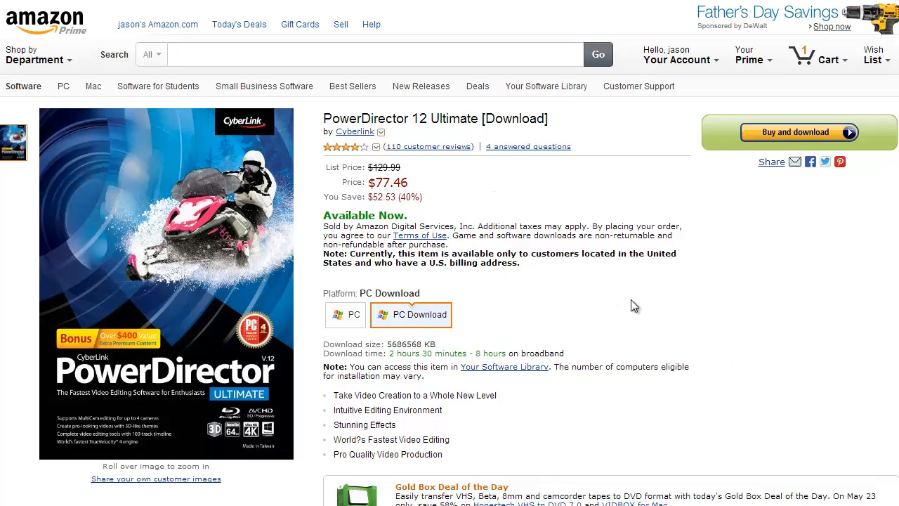
mouse_move(654, 280)
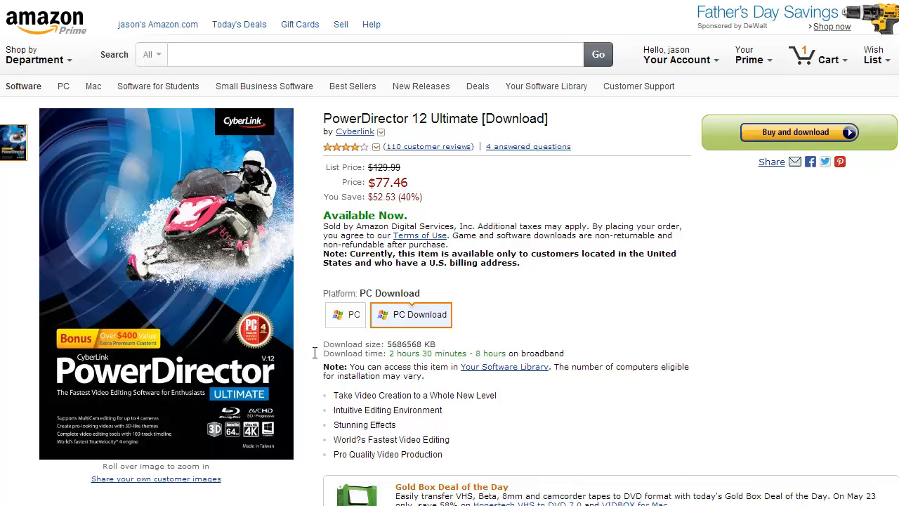
mouse_move(512, 290)
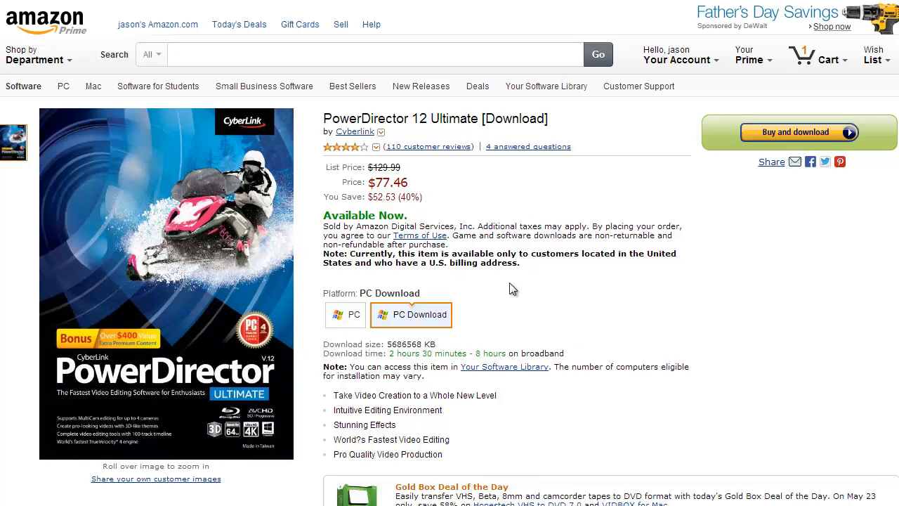
mouse_move(507, 138)
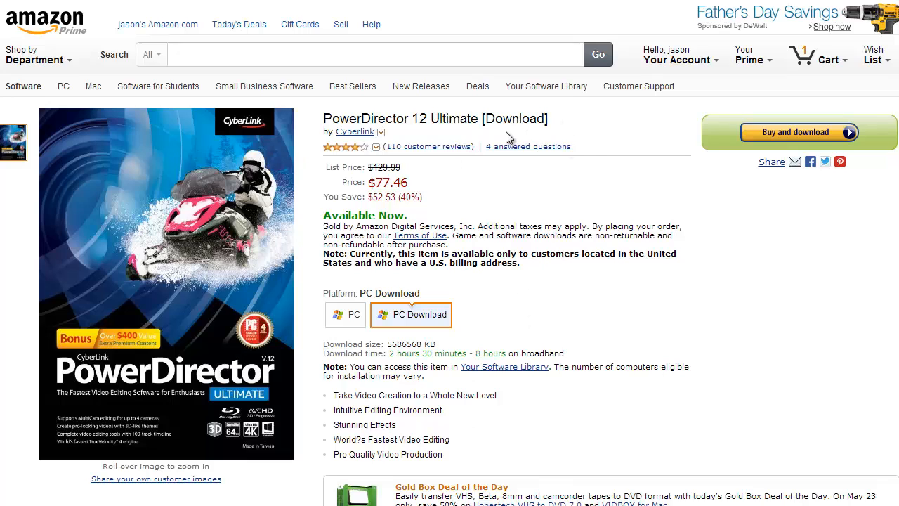
mouse_move(761, 364)
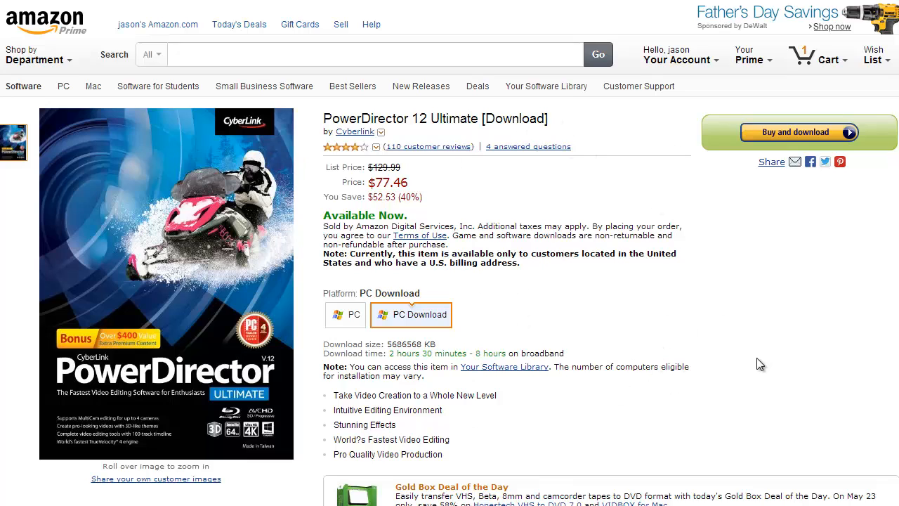
mouse_move(472, 137)
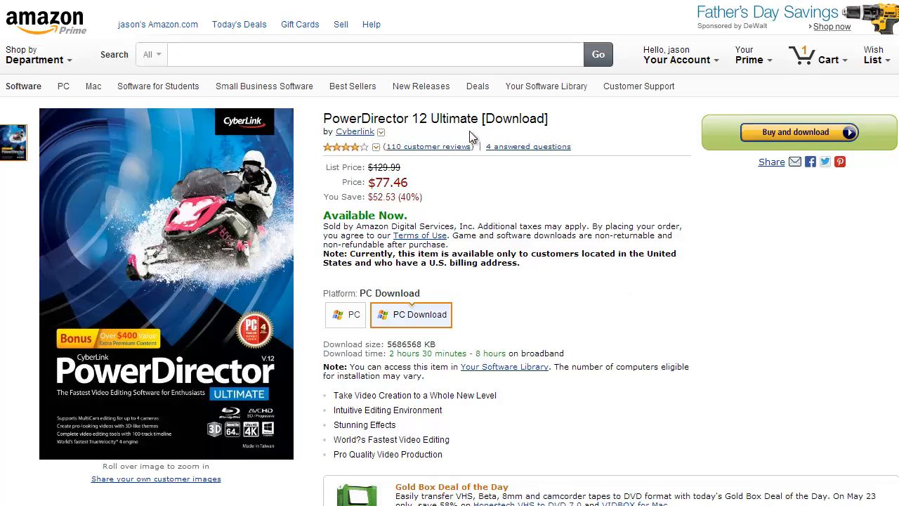
mouse_move(541, 315)
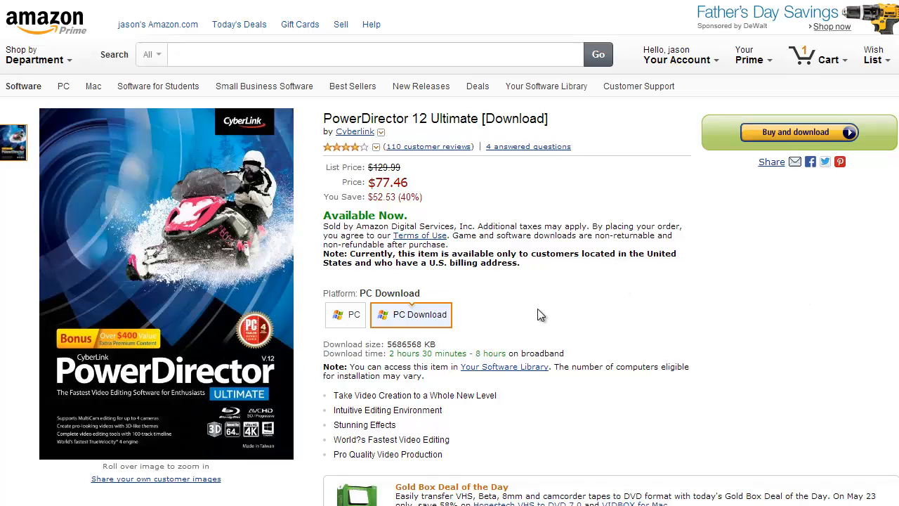
mouse_move(859, 443)
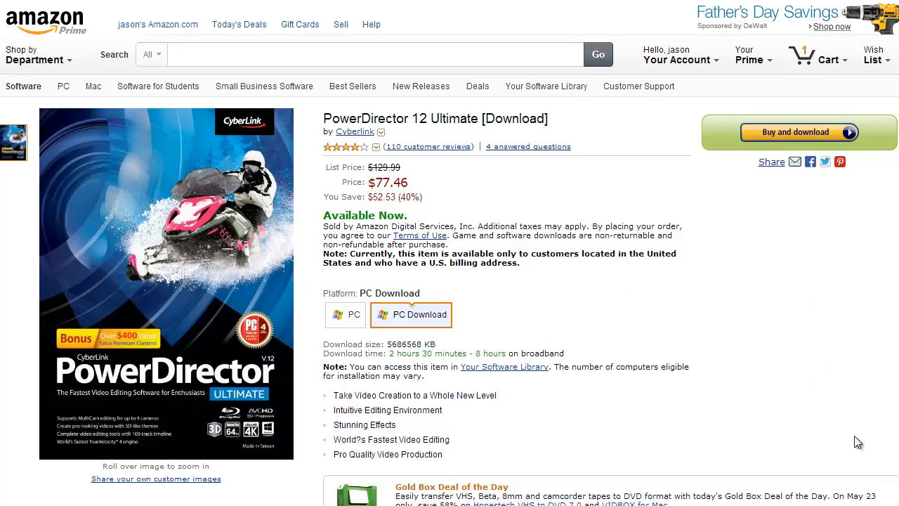